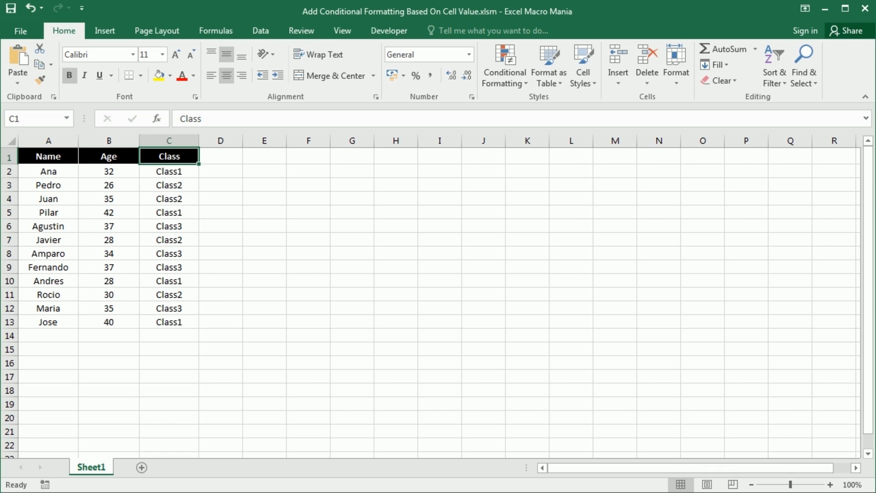
- Select the Class column C and show the Conditional Formatting colour scale choices
left_click(169, 140)
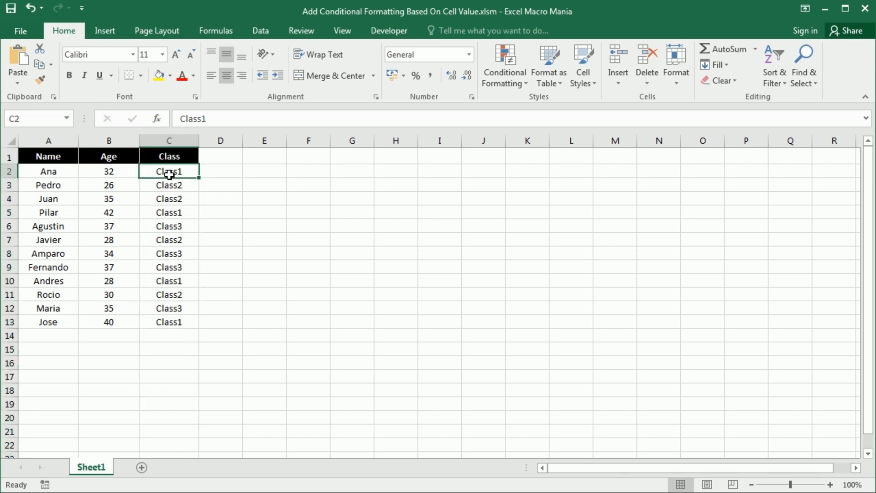
left_click(169, 141)
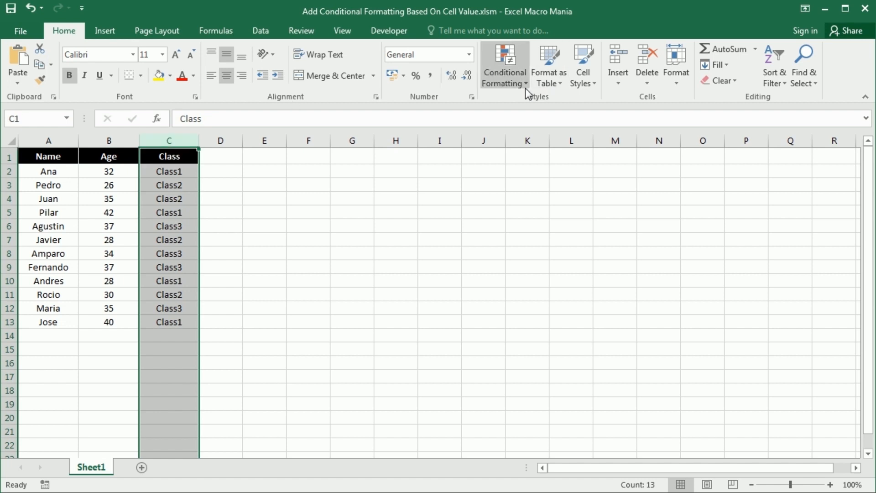
left_click(504, 66)
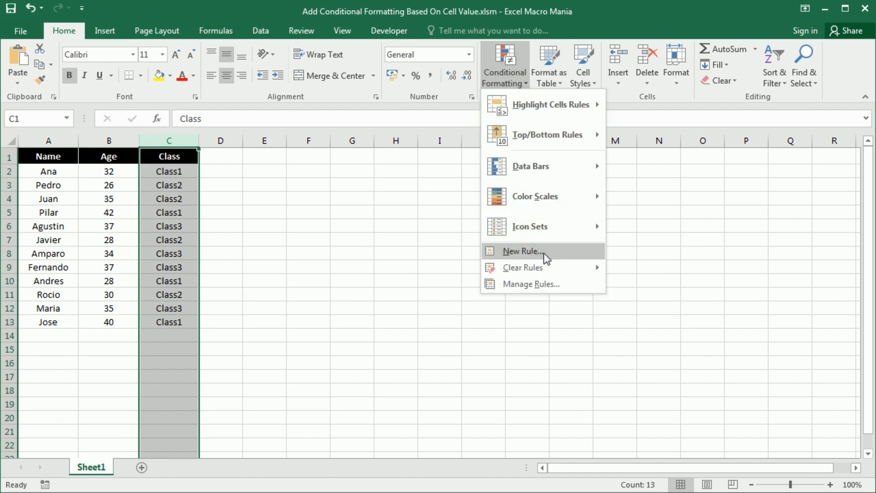
mouse_move(557, 261)
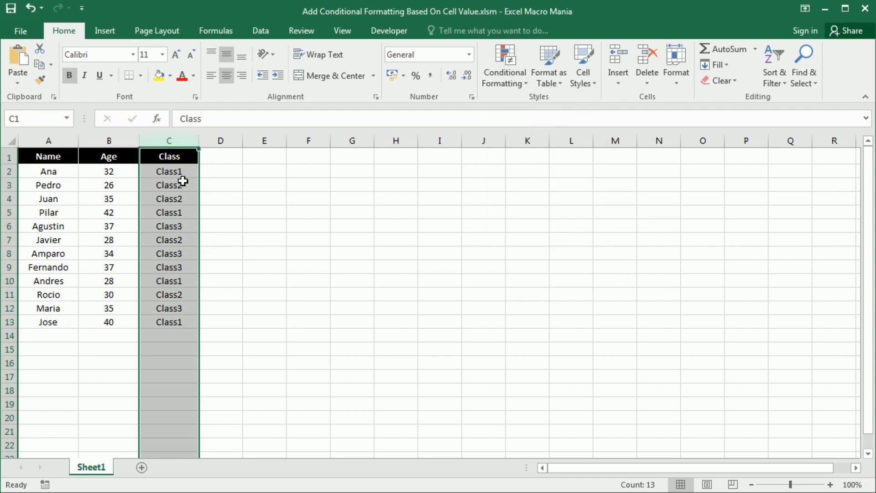
- Inspect cells C2, C7 and C6 (Class1, Class2, Class3), then reselect the whole Class column
left_click(169, 171)
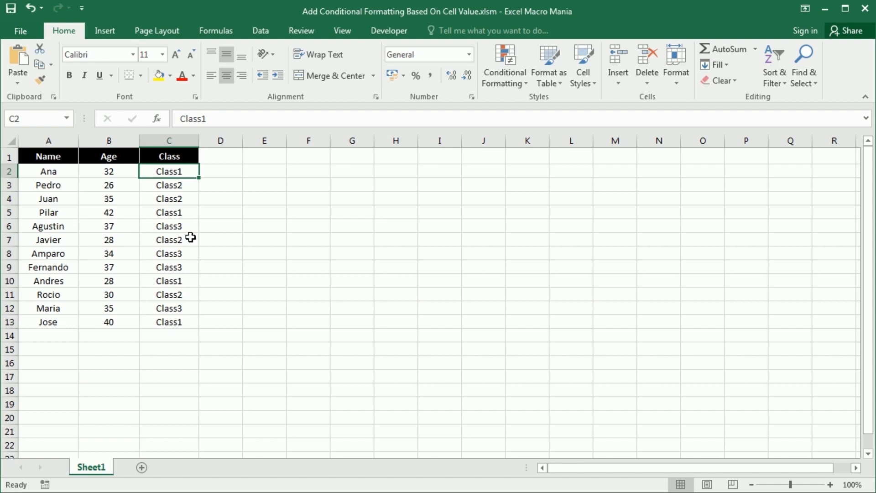
left_click(169, 239)
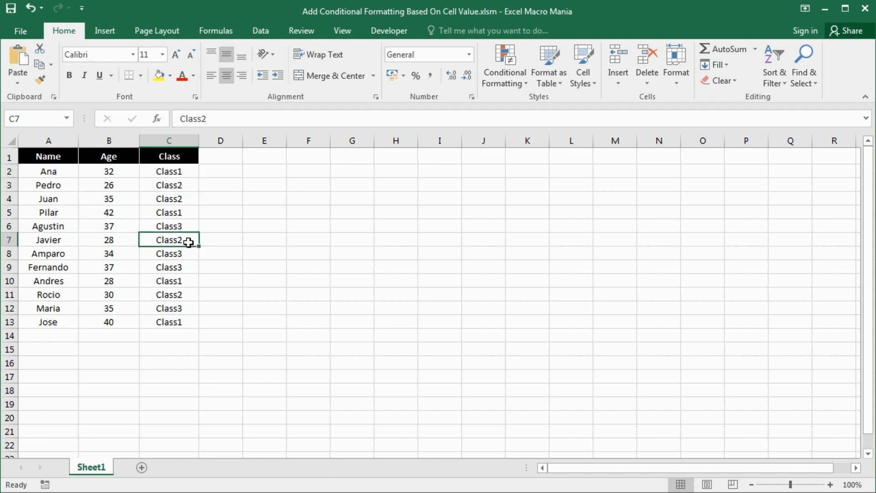
left_click(169, 225)
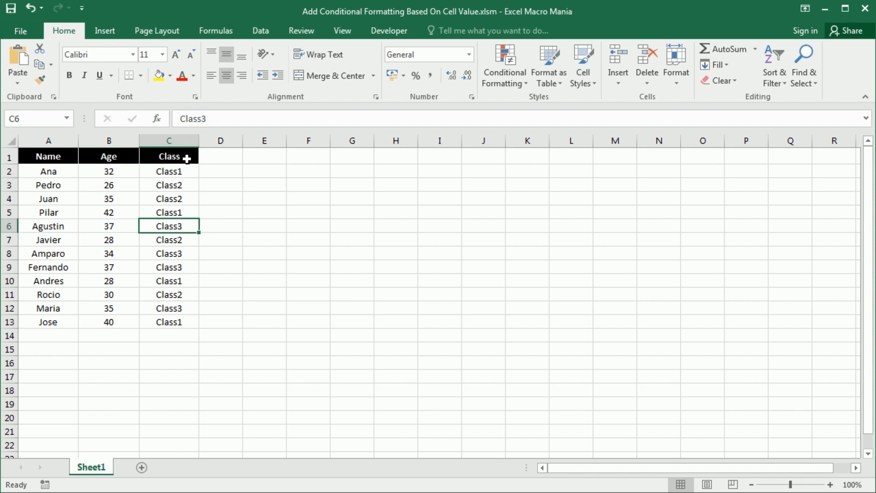
left_click(109, 141)
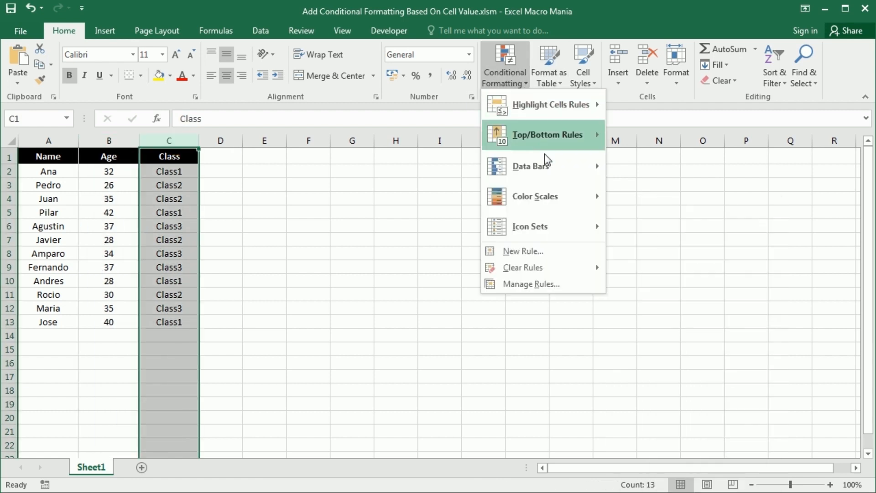
mouse_move(535, 197)
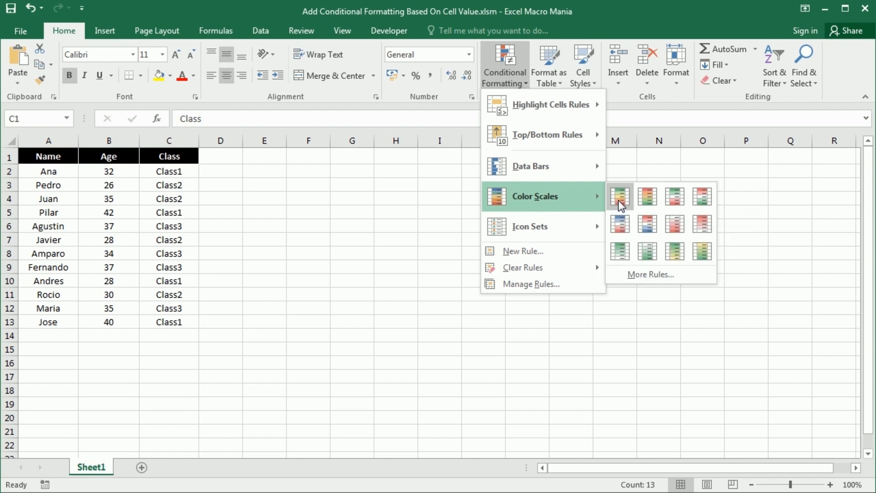
- Run the HighlightSameValuesCondFormat macro from View > Macros on column C
left_click(342, 31)
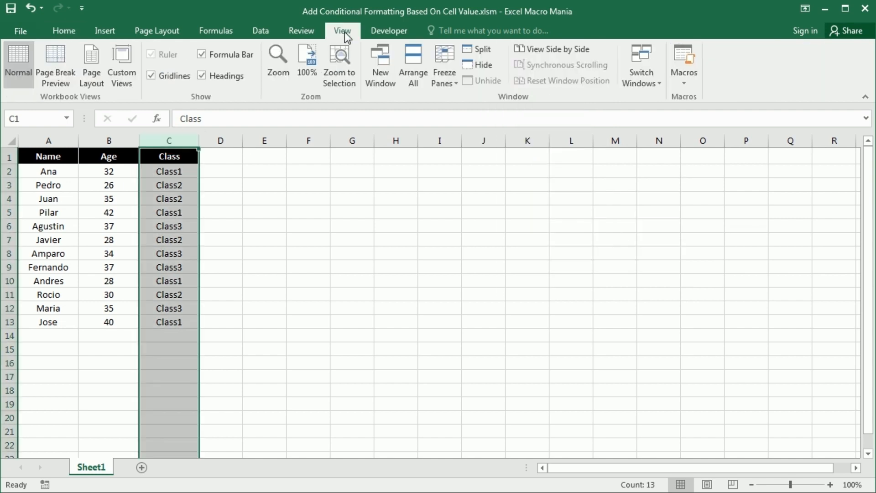
left_click(682, 64)
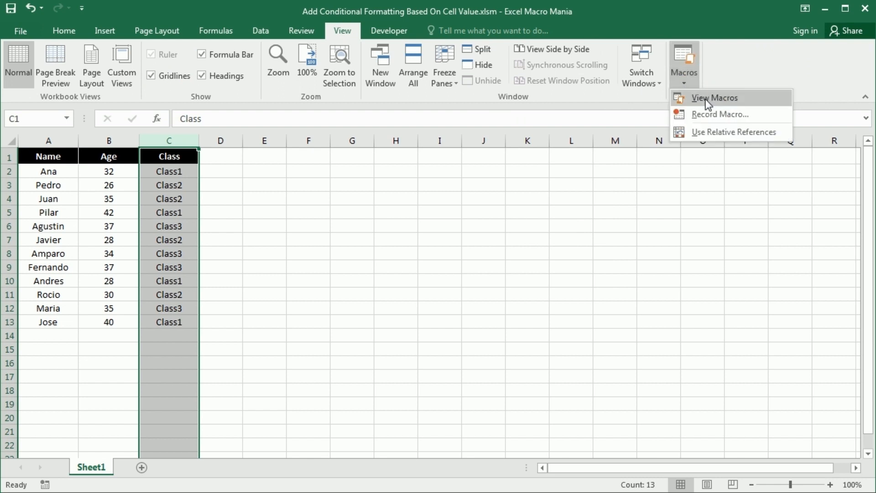
left_click(713, 97)
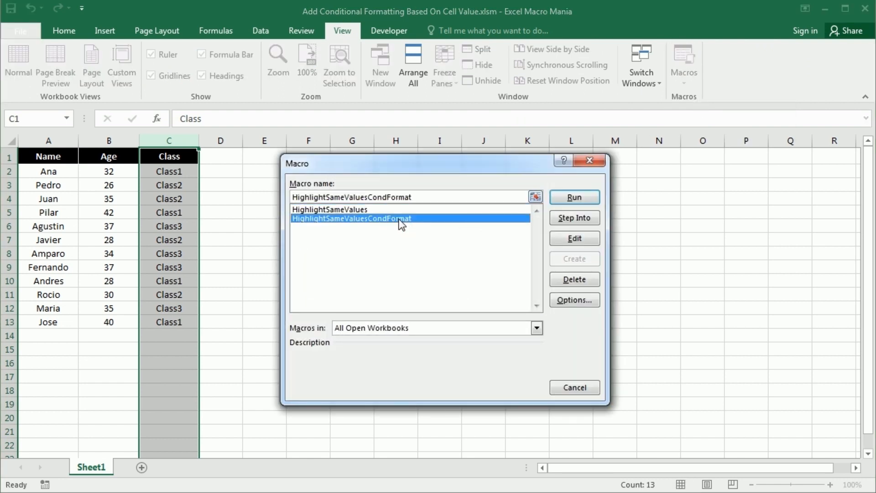
left_click(573, 197)
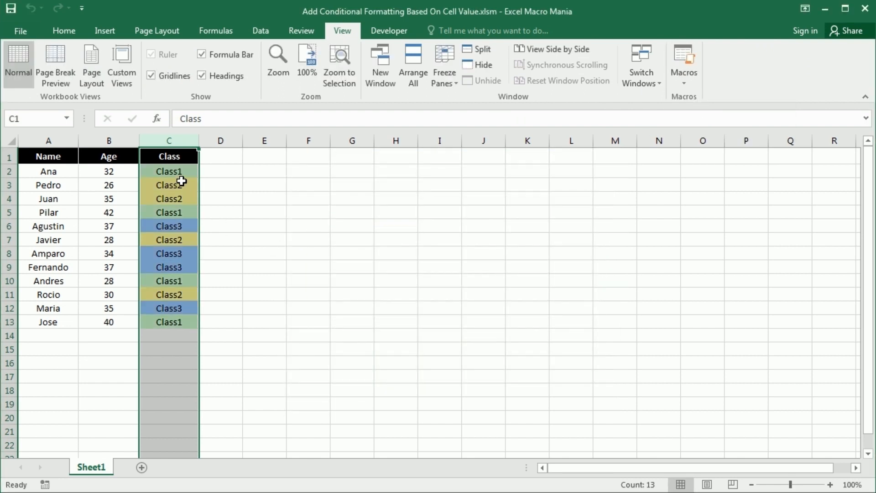
- Check the resulting colouring on cells C2, C10 and C6
left_click(169, 172)
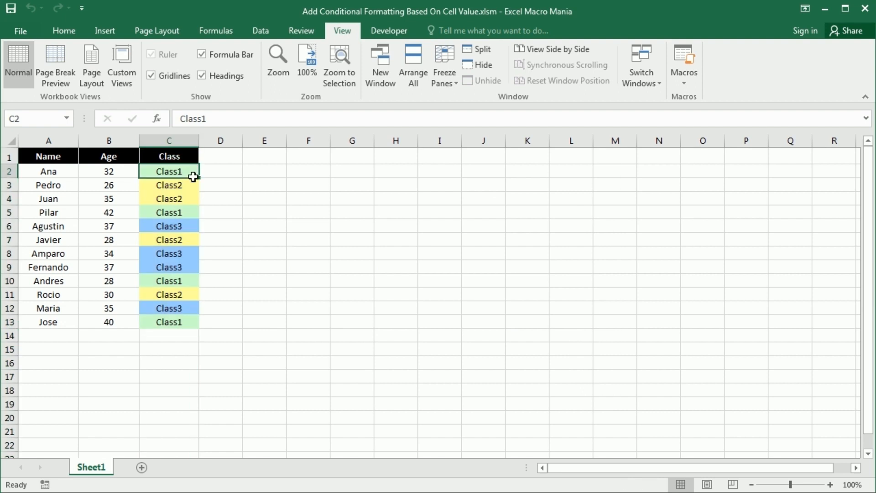
left_click(169, 280)
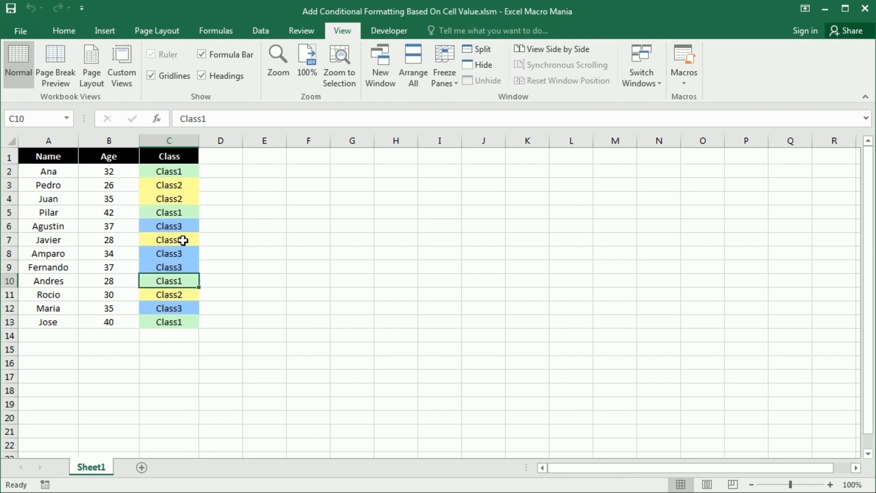
left_click(168, 225)
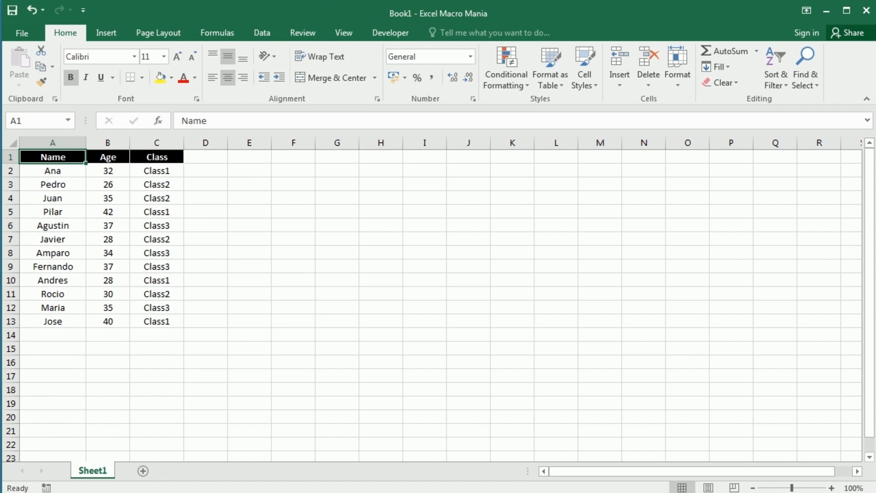
- Insert a new VBA module and start Sub AddCondFormatting()
left_click(389, 33)
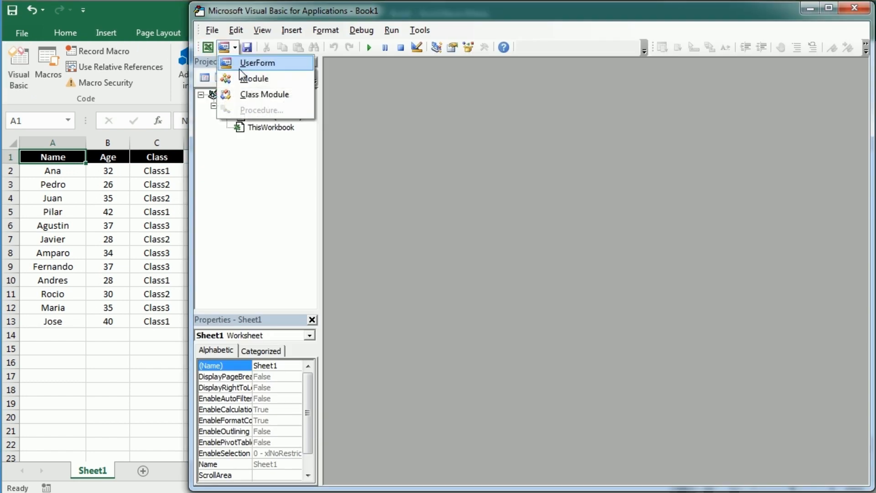
left_click(255, 79)
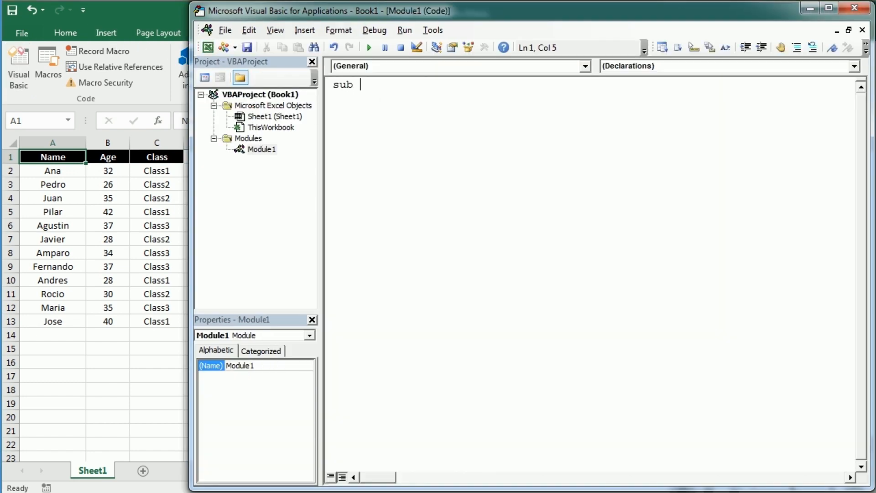
type("Add")
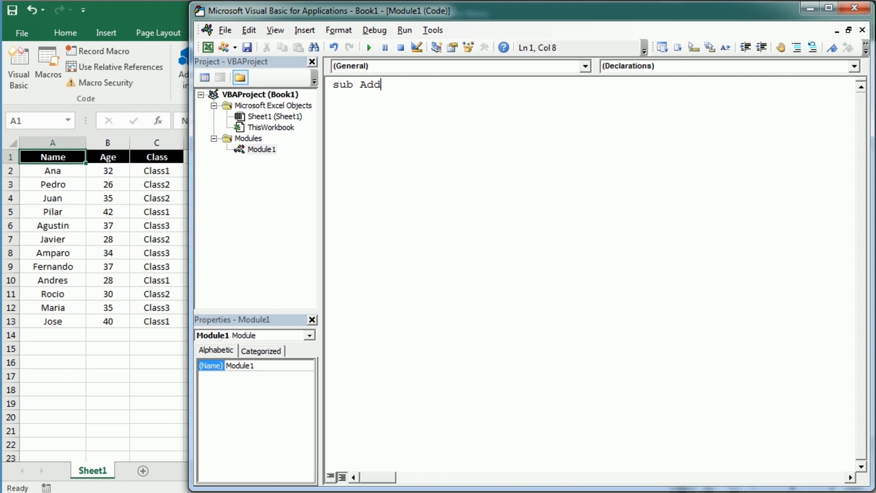
type("CondFormatting(")
type("di")
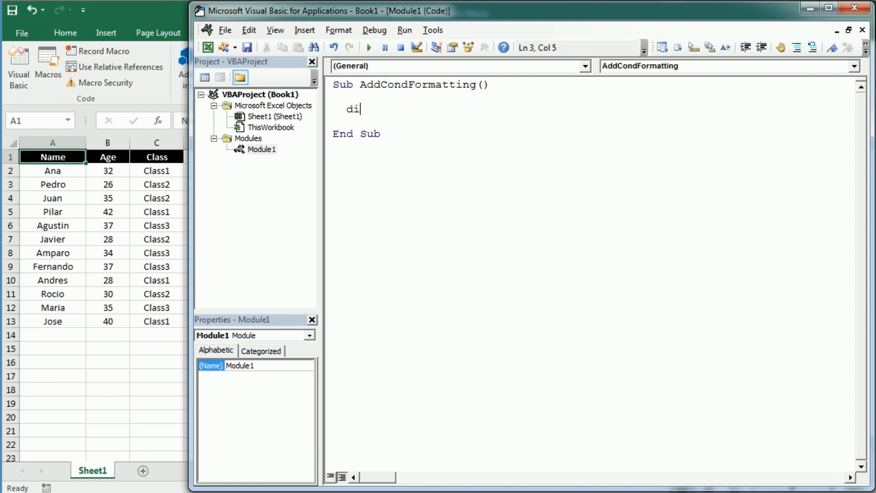
- Declare myCol As New Collection, rng As Range and cell As Range
type("m myCol")
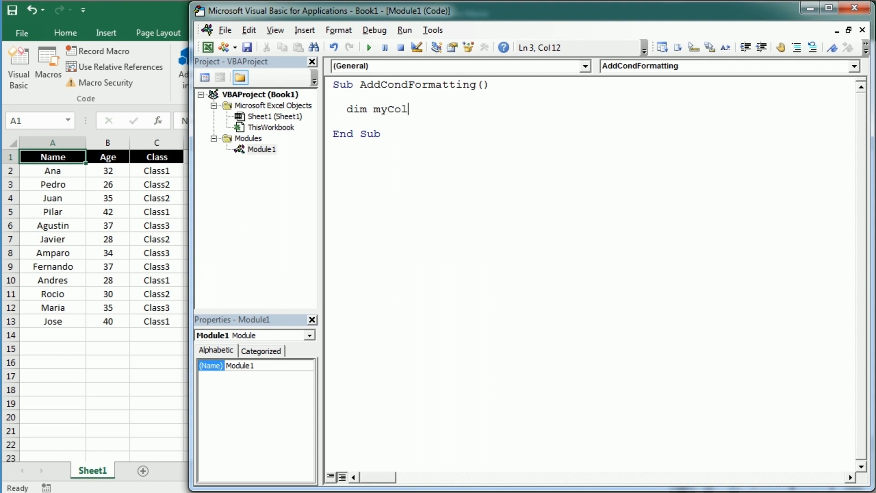
type("as ne")
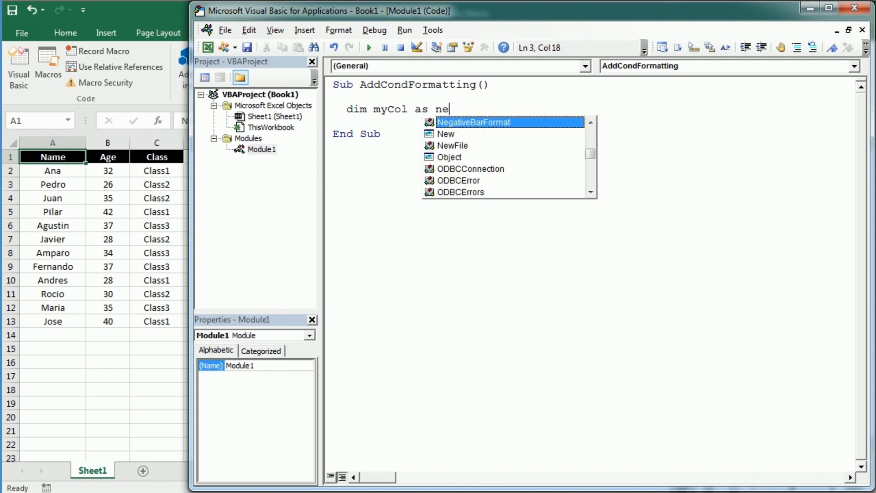
type("New Collection,")
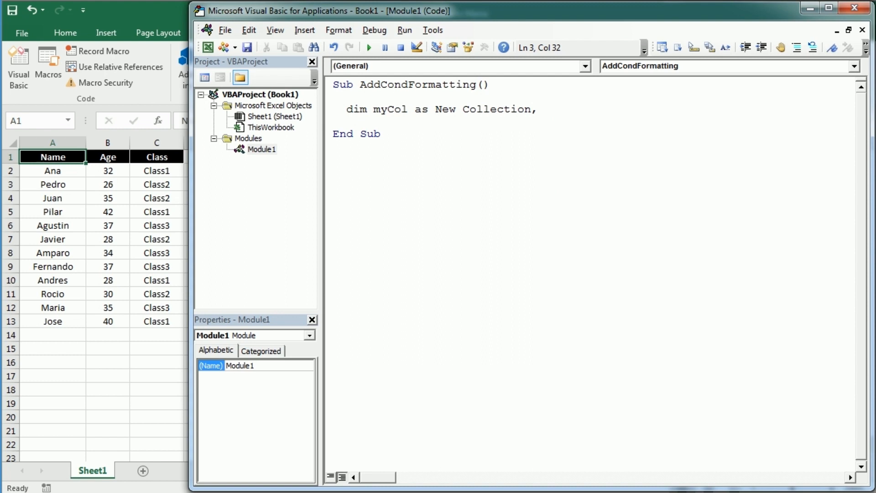
type("rng a")
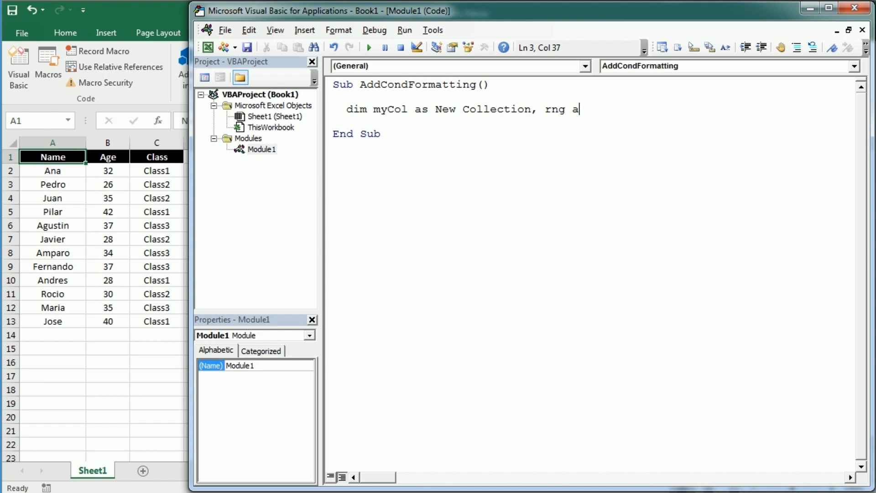
type("s Range, cell As Range")
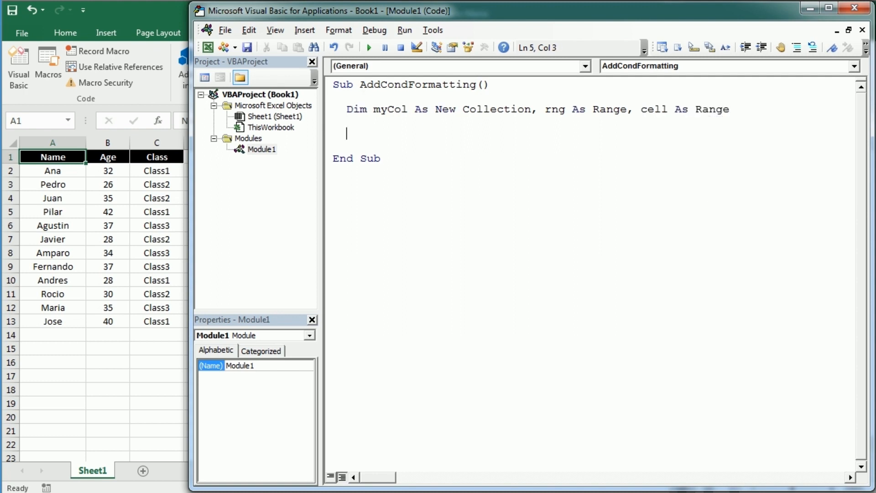
- Set rng = Columns("C") and delete its existing FormatConditions
type("set rng =")
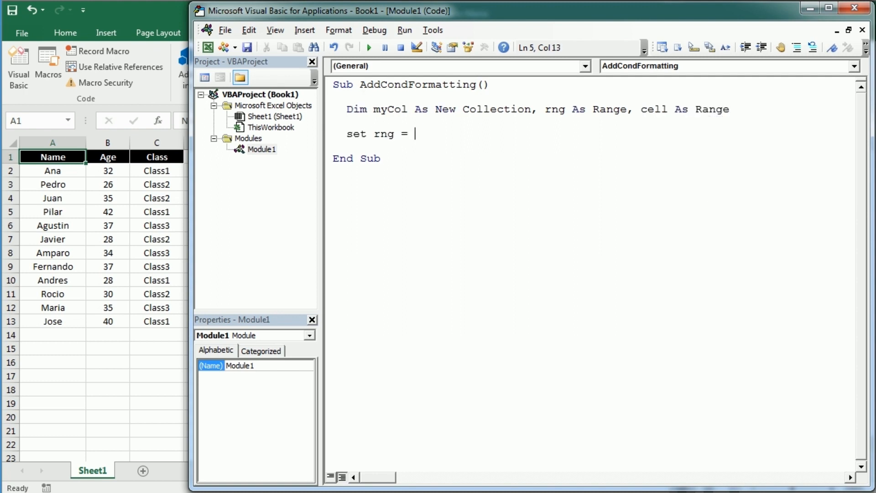
type("columns(\"C")
type("rng.")
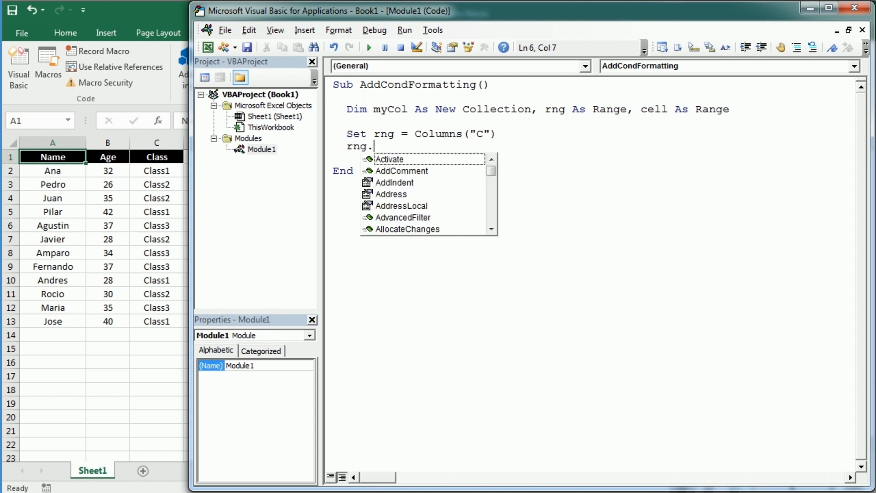
type("FormatConditions.Delet")
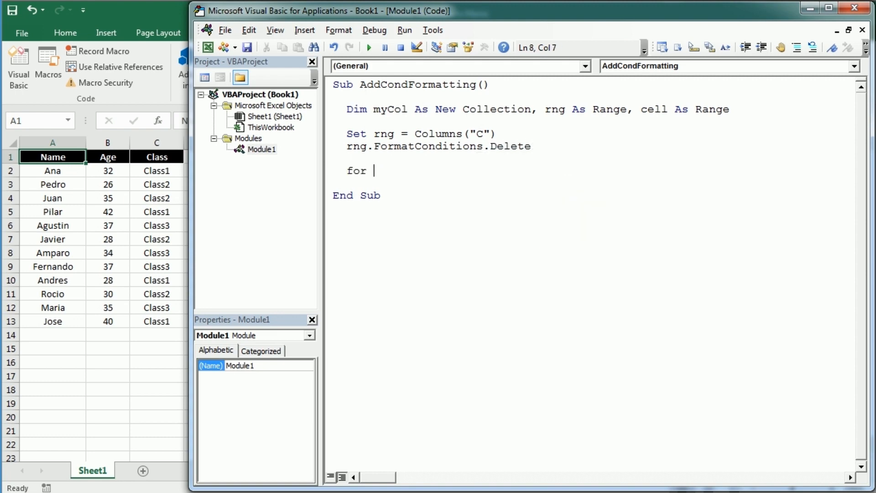
- Begin a For Each cell In rng.SpecialCells(xlCellTypeConstants) loop
type("each cell in")
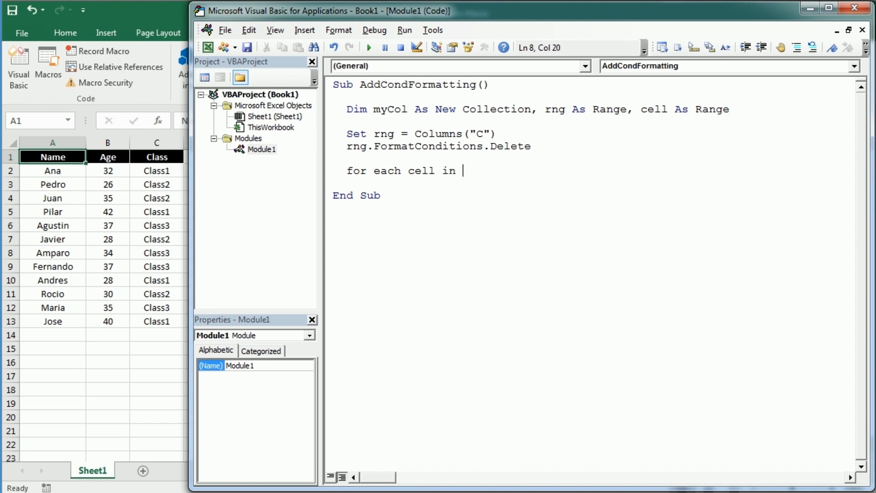
type("rng")
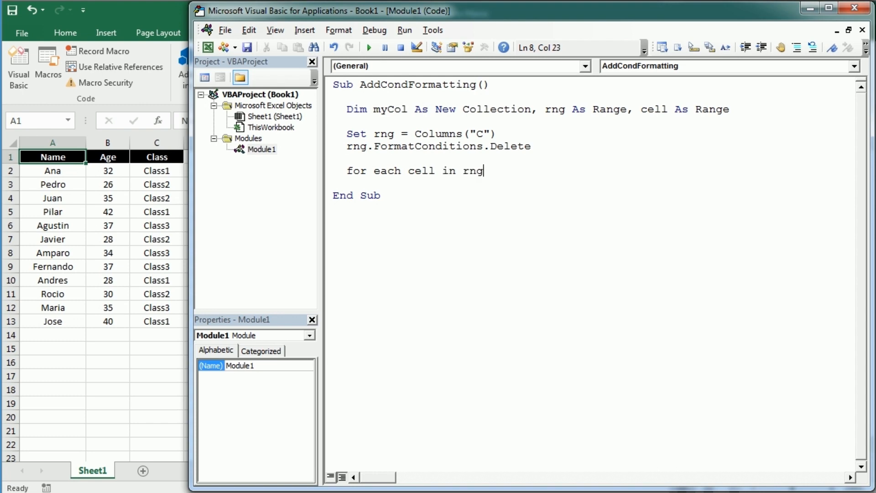
type(".spc")
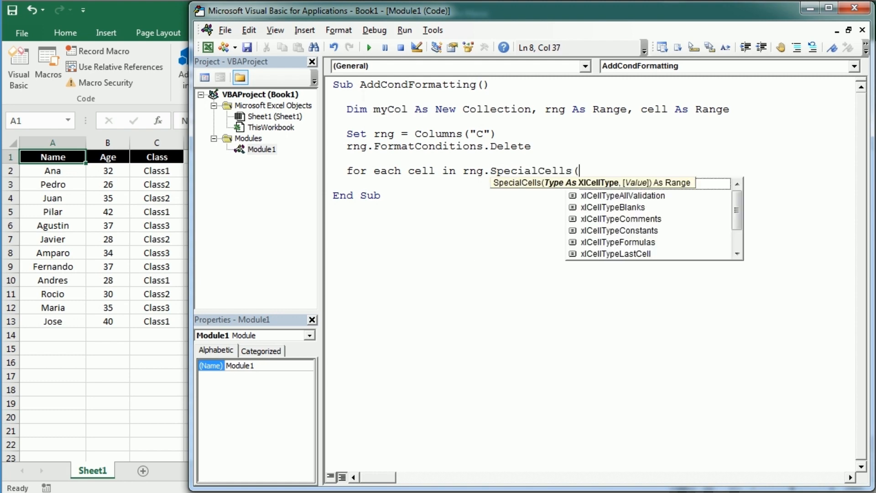
type("xlcelltype")
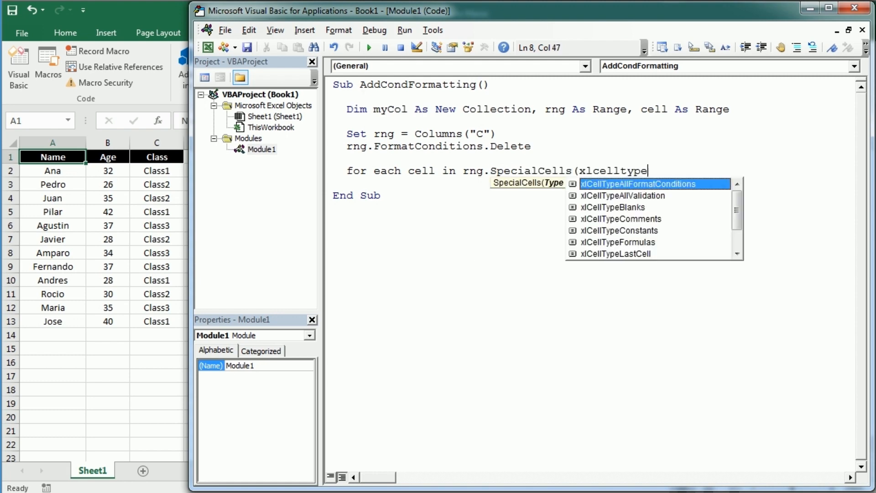
type("cont")
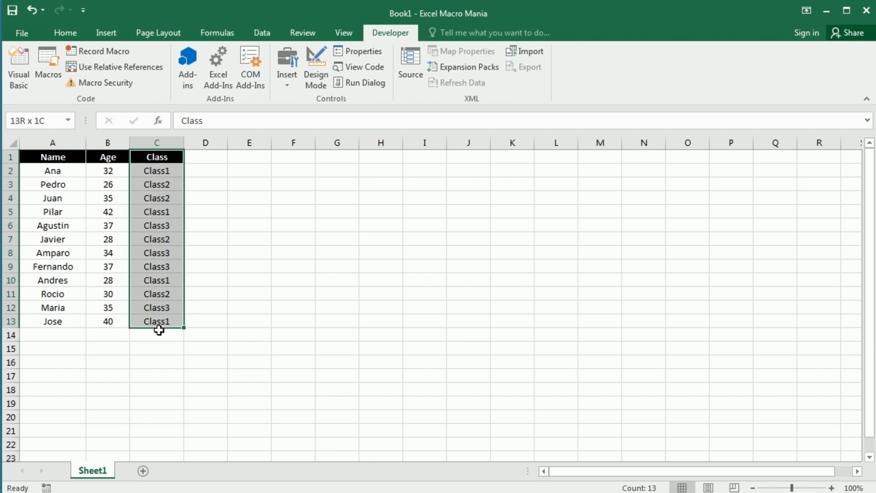
left_click(156, 156)
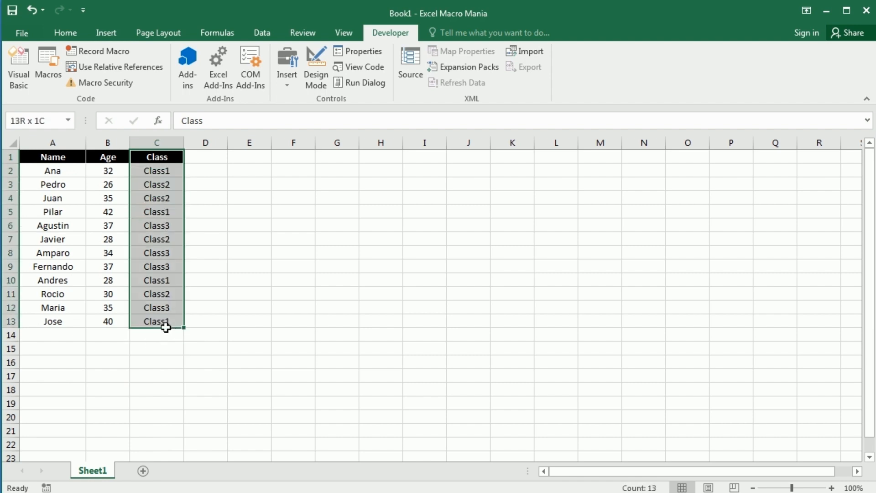
left_click(19, 66)
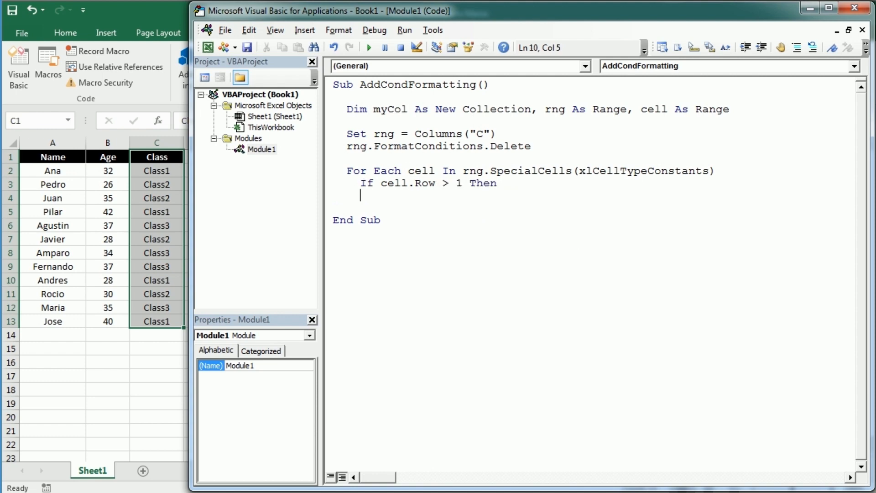
mouse_move(19, 171)
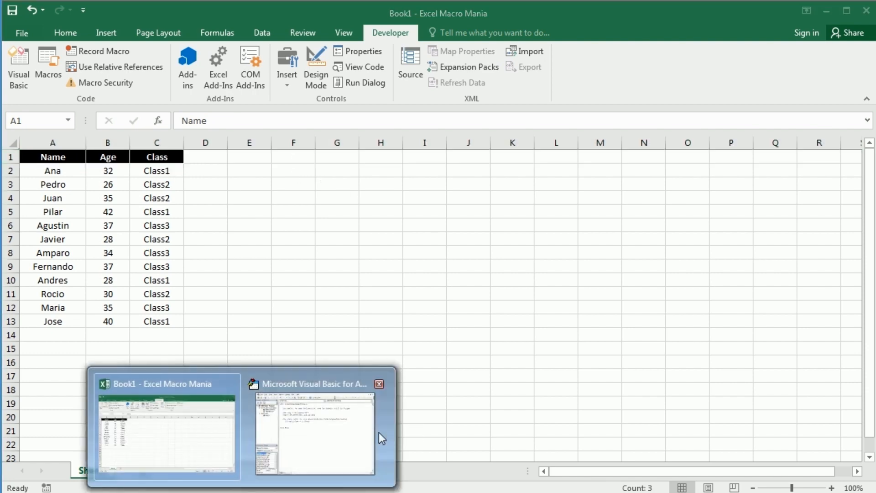
- Add If myCol.Item(cell) Is Nothing Then myCol.Add cell, cell inside the loop
left_click(314, 436)
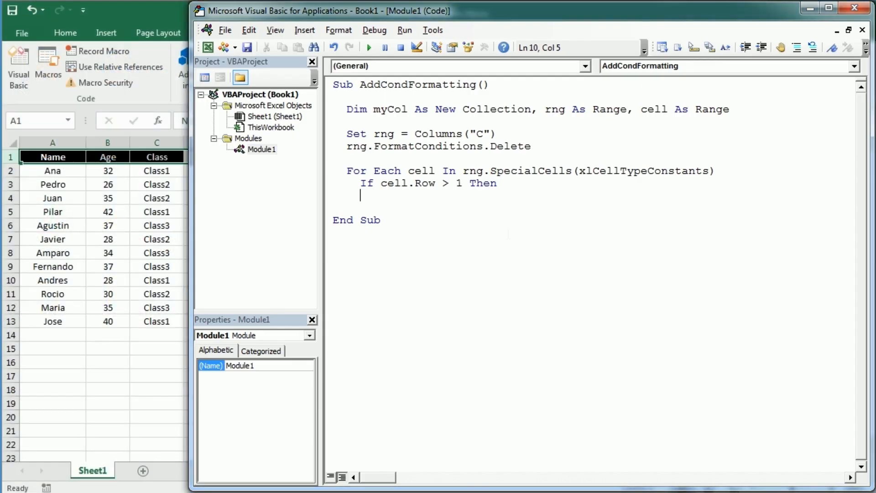
type("if myC")
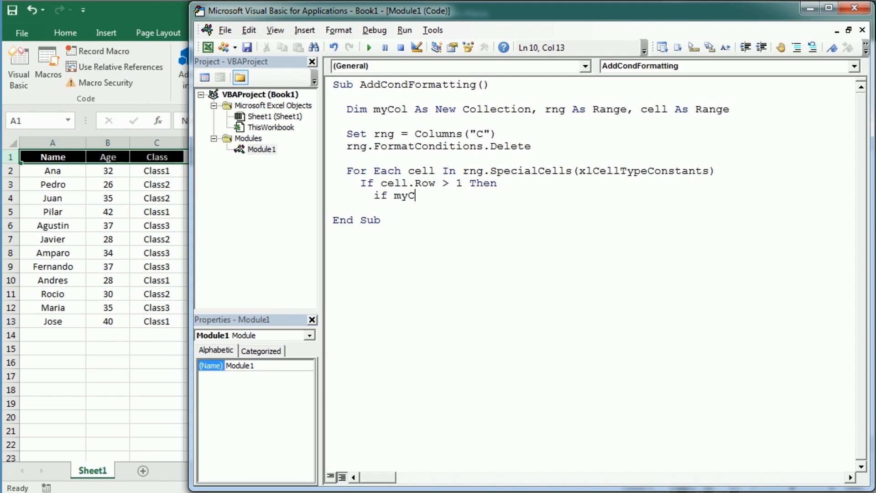
type("ol.Item(")
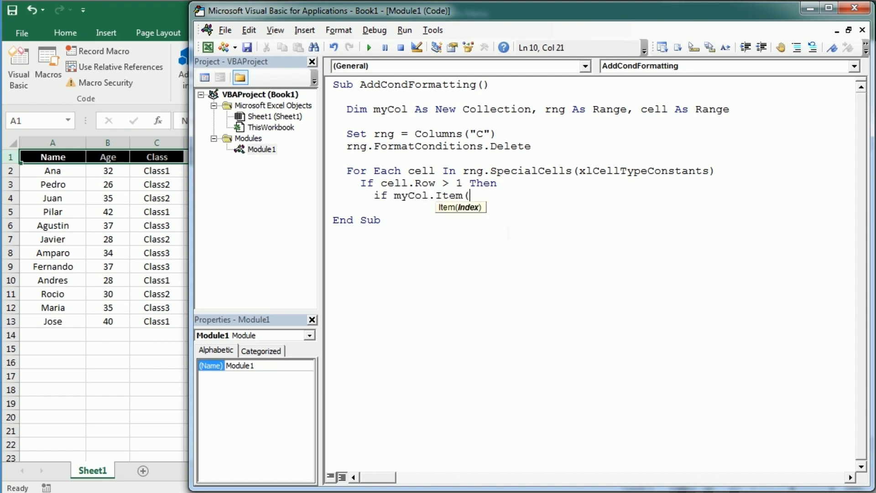
type("cell) is nothing Then")
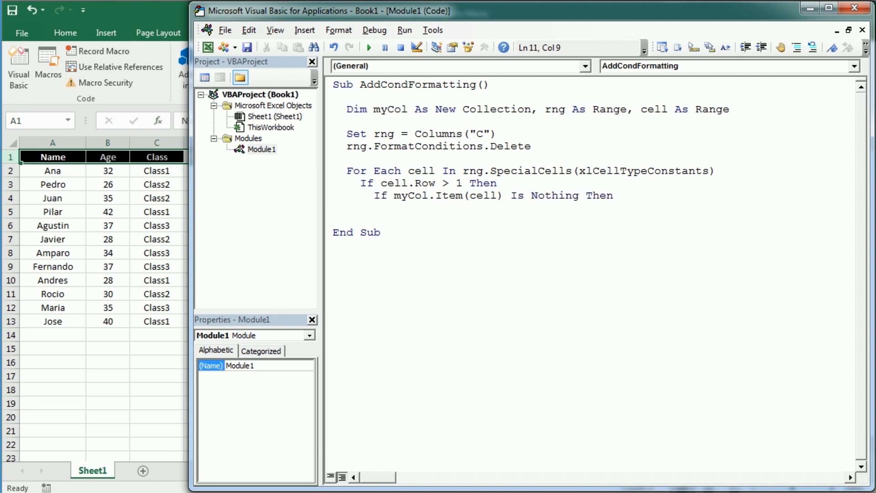
type("myCol.a")
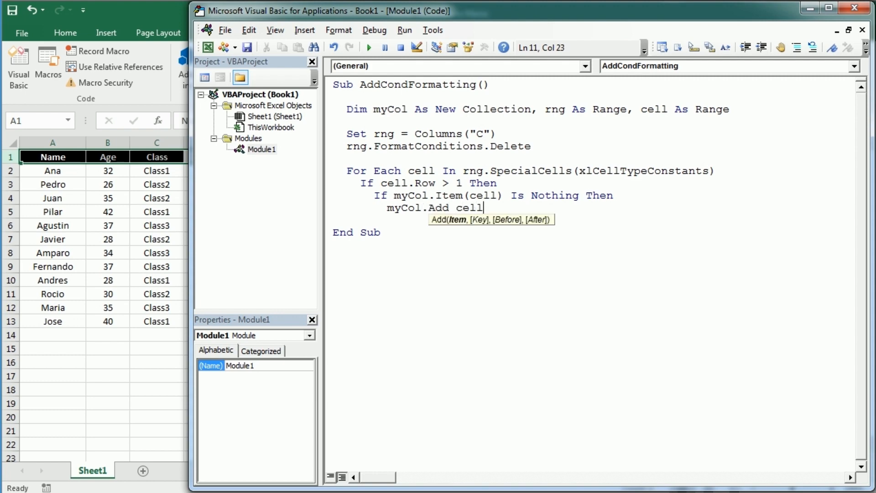
type(", cell")
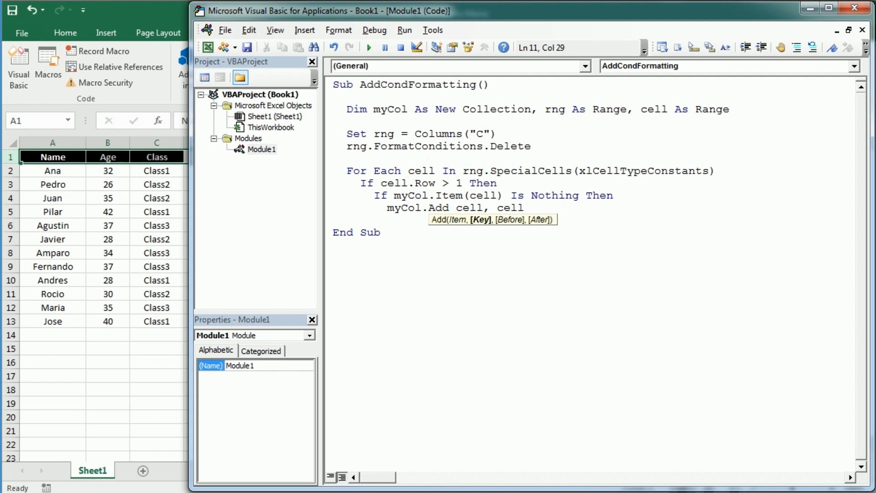
- Add On Error Resume Next and the counter line i = i + 1
type("o")
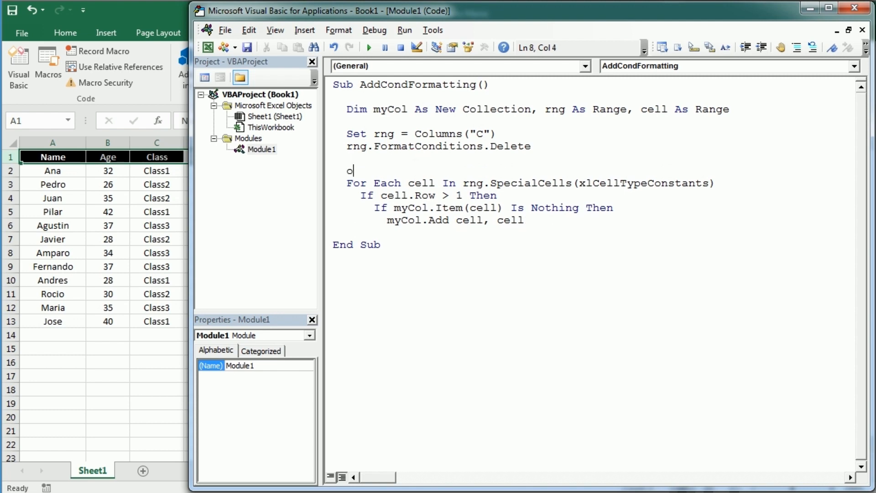
type("n error resume Next")
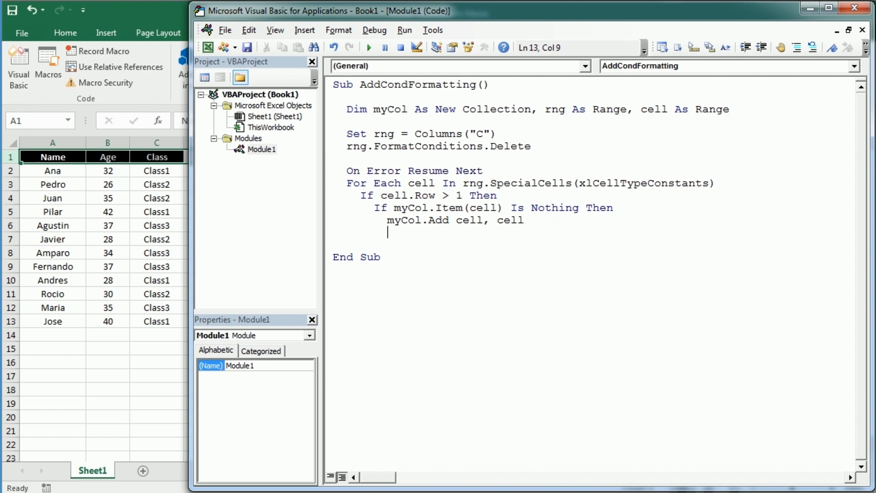
type("i=i+1")
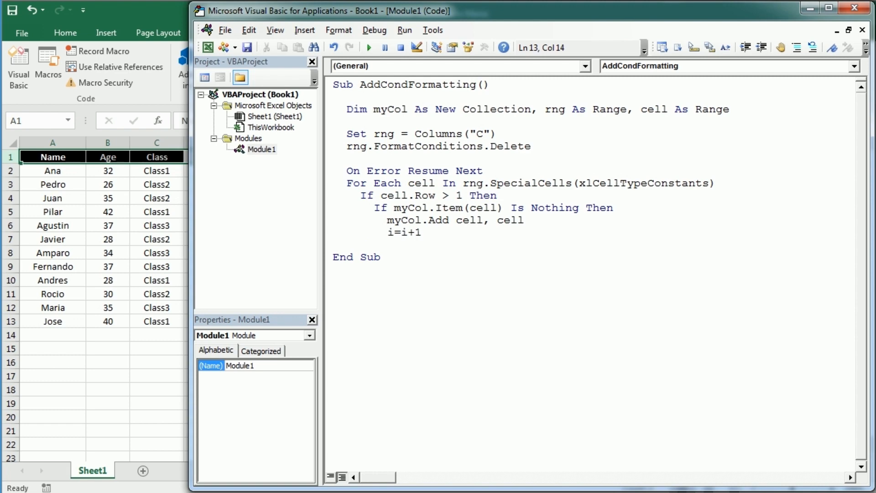
left_click(421, 231)
type("with rng")
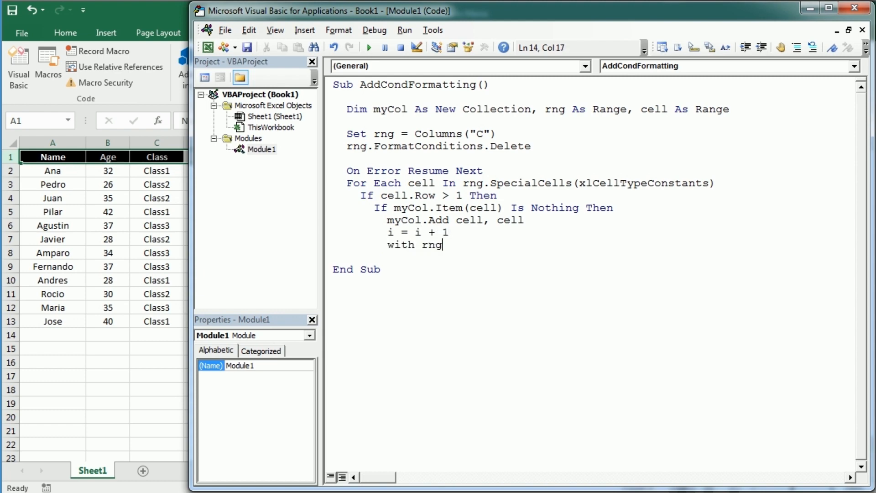
- Within With rng, add a FormatConditions rule of type cell value equal to cell
key("enter")
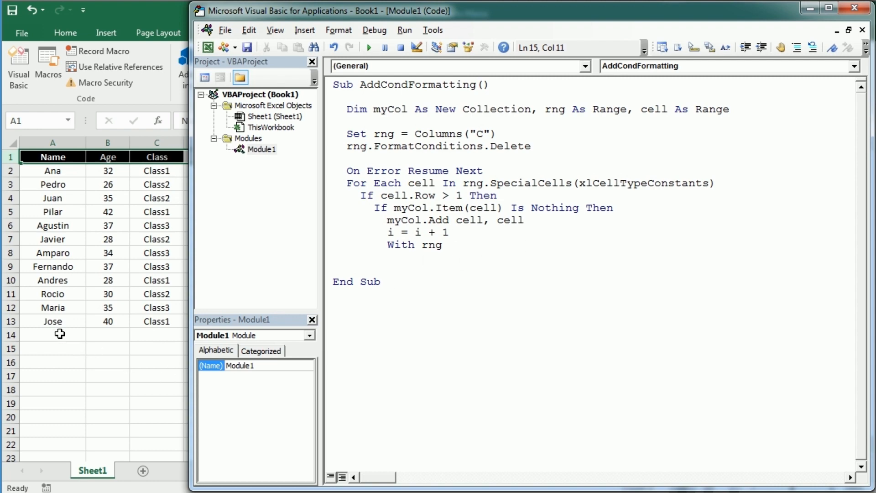
mouse_move(176, 341)
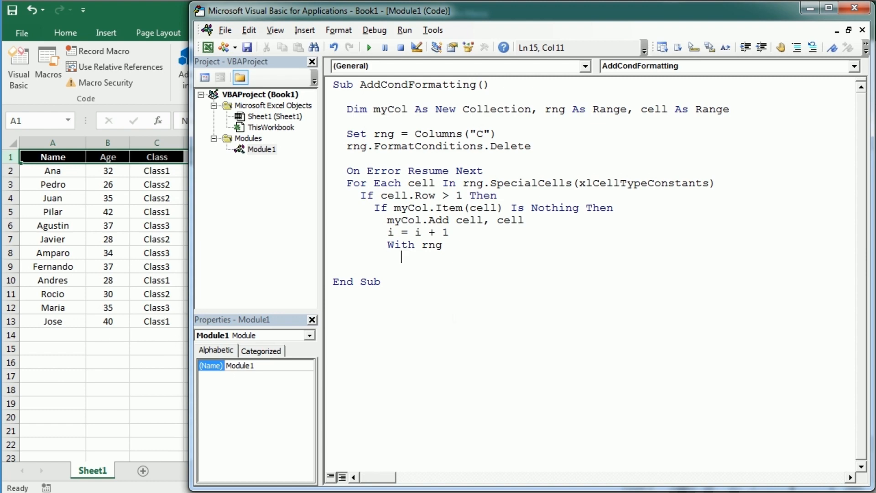
type(".formatConditions.Add xlCellValue")
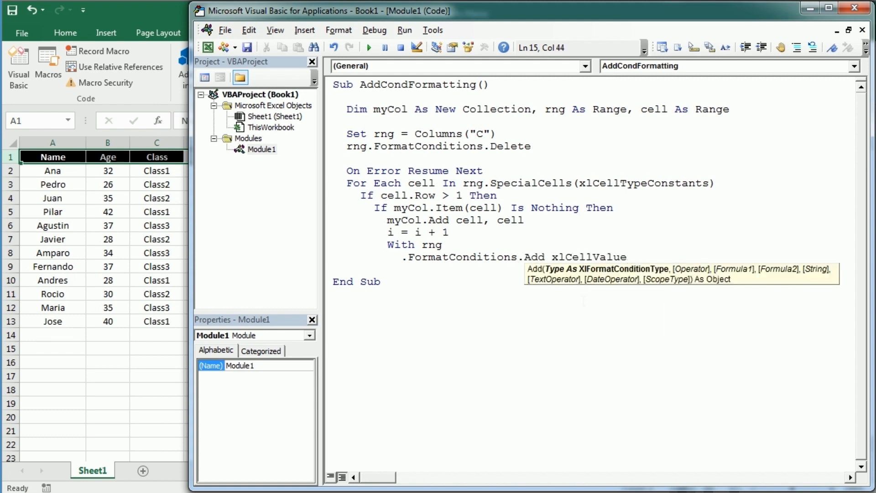
type(", xlequ")
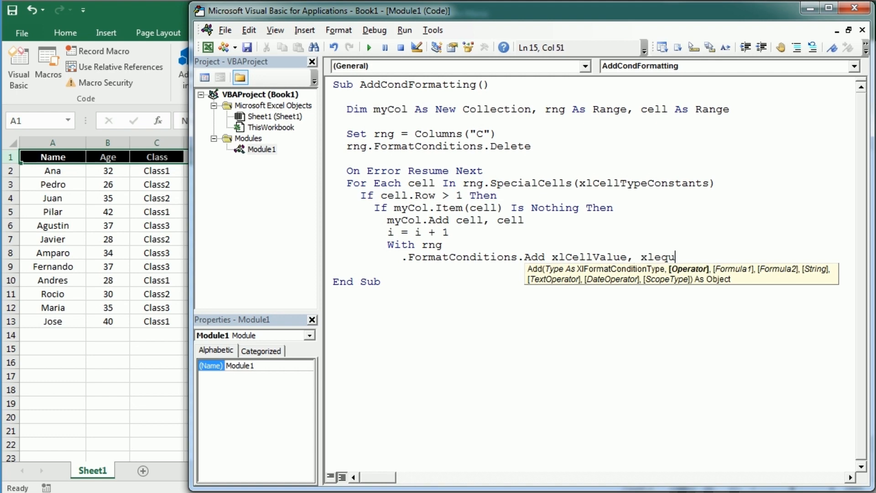
type("al, cell.Value")
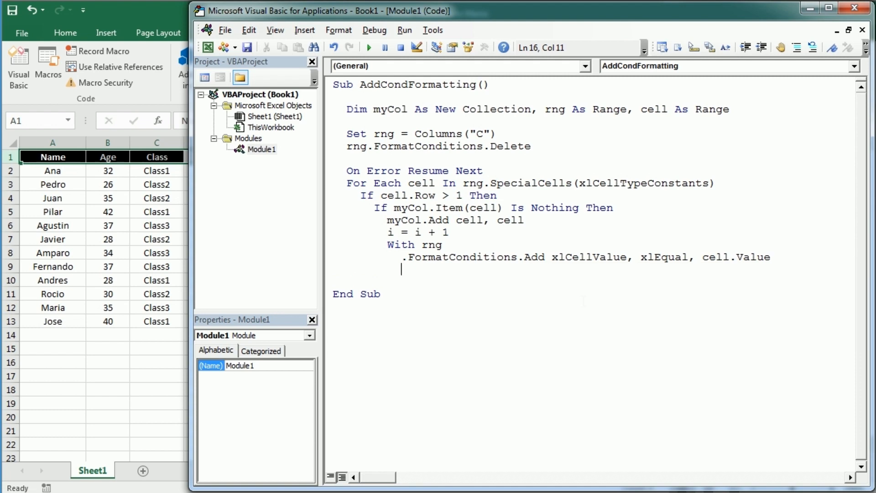
- Set .FormatConditions(i).Interior.ColorIndex = 34 + i
type(".formatConditions(")
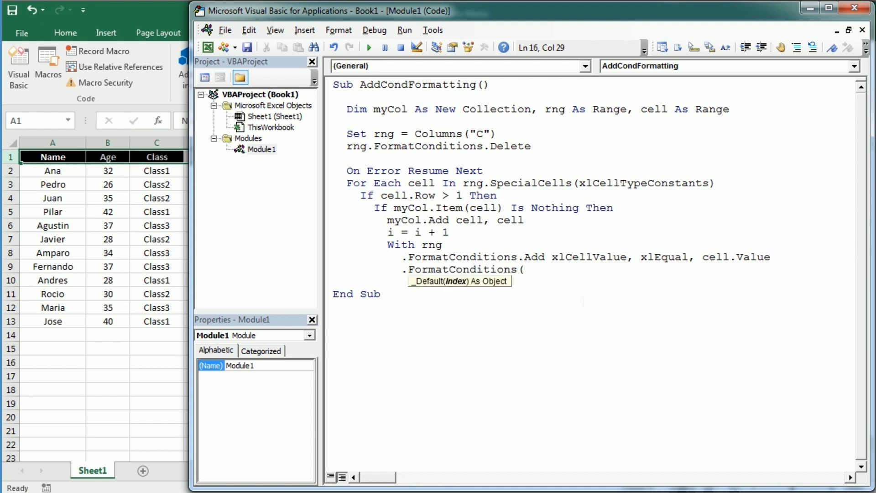
type("i).")
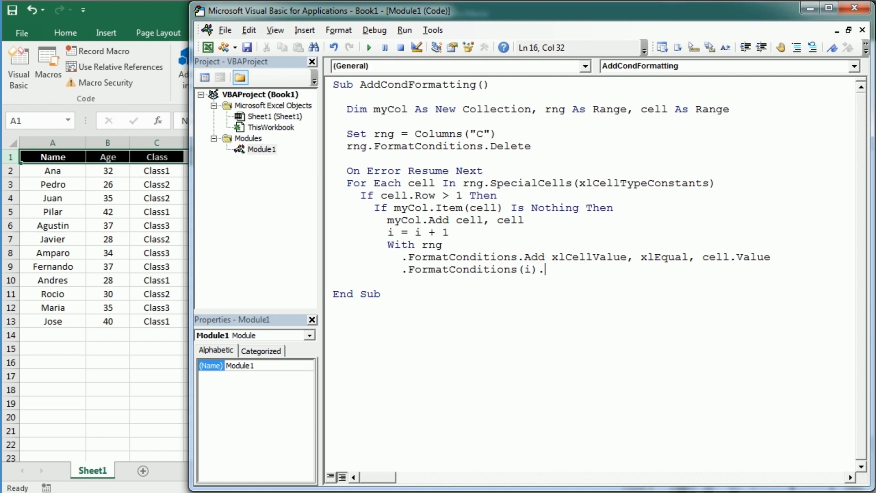
type("interior.co")
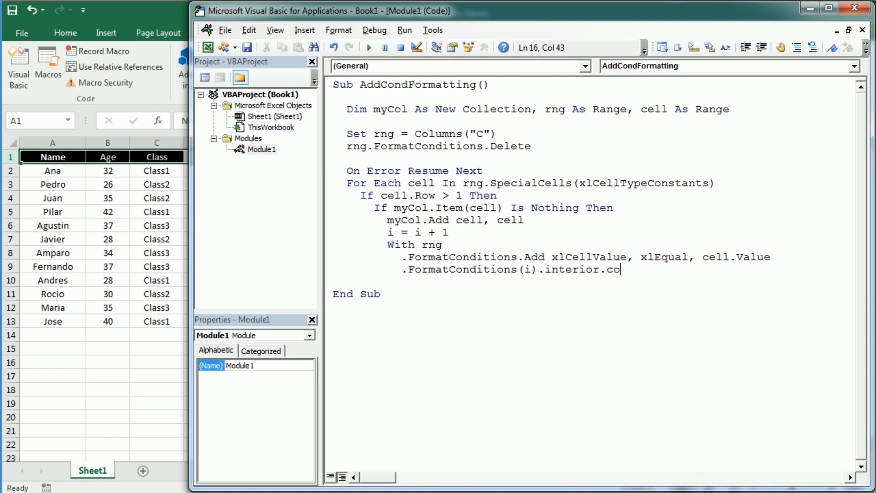
type("lorindex")
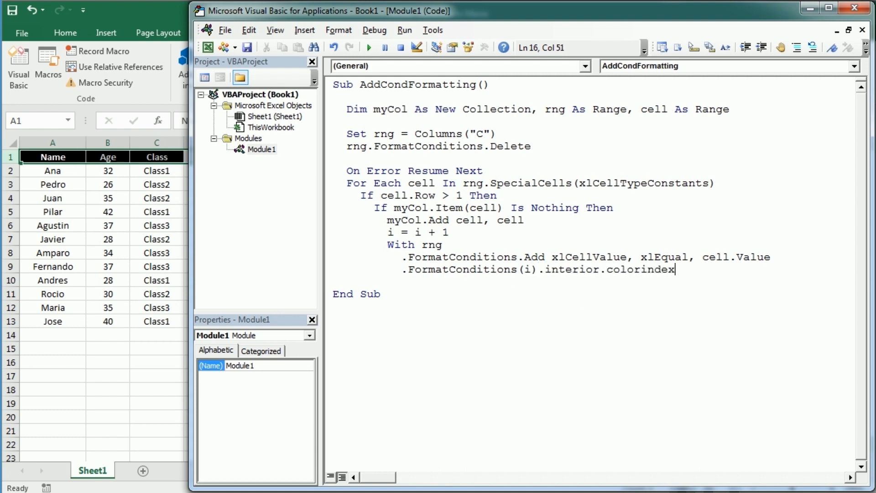
type("=")
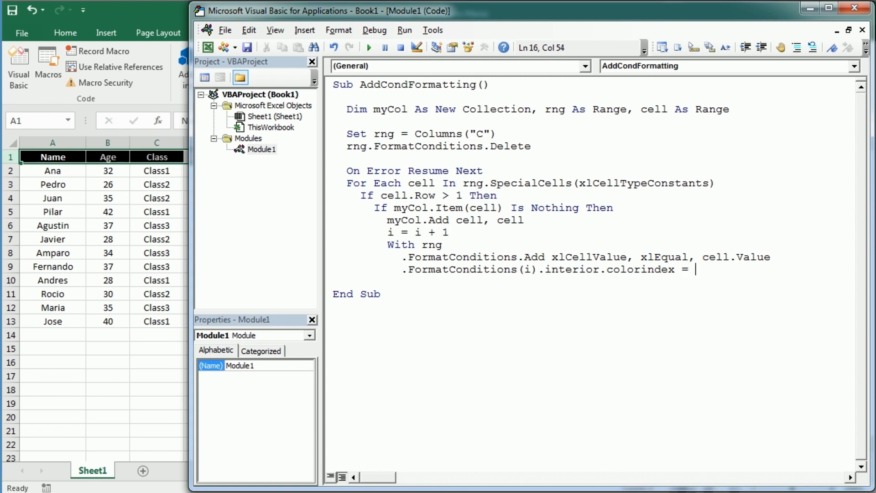
type("34 + i")
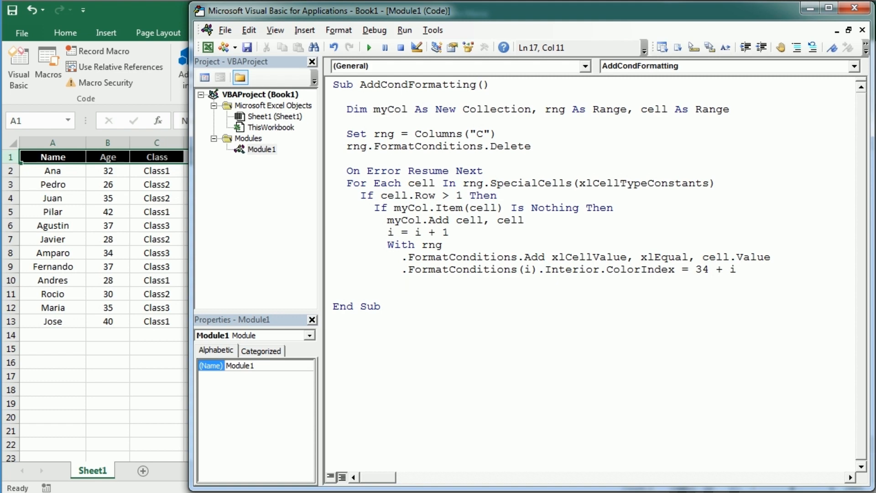
- Close the blocks with End With, End Ifs and Next cell, then run the macro
type("end")
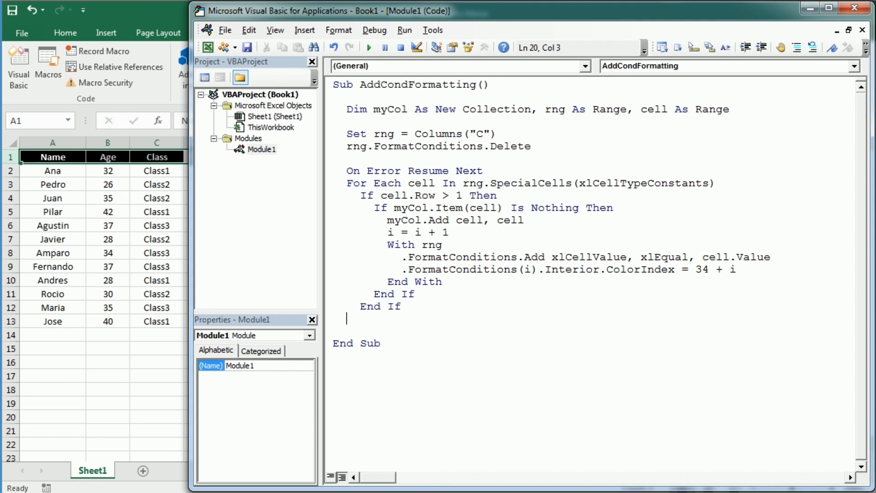
type("next cell")
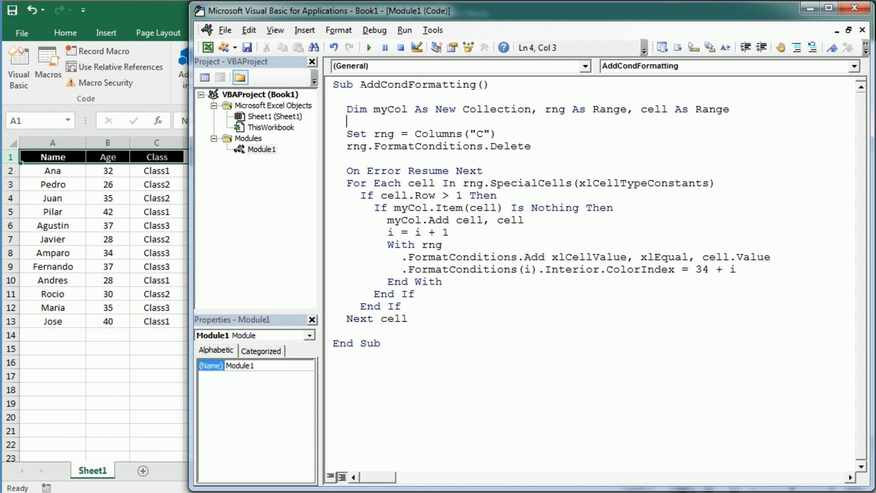
left_click(368, 46)
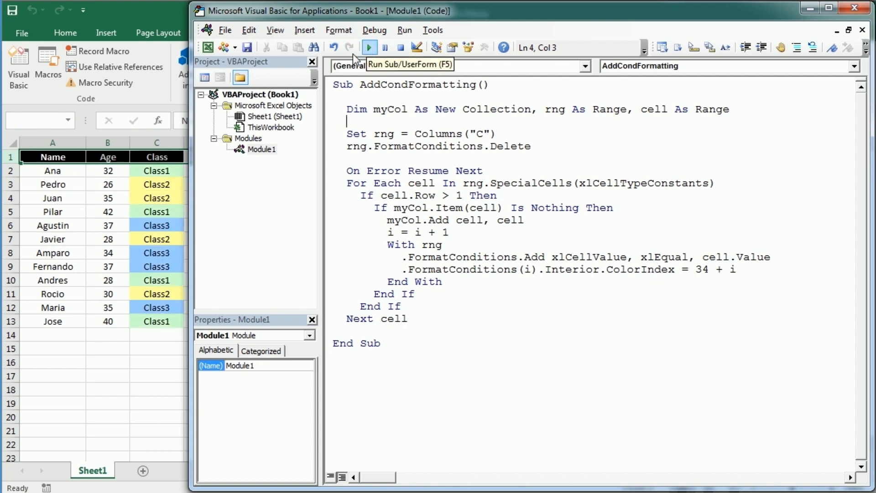
left_click(369, 46)
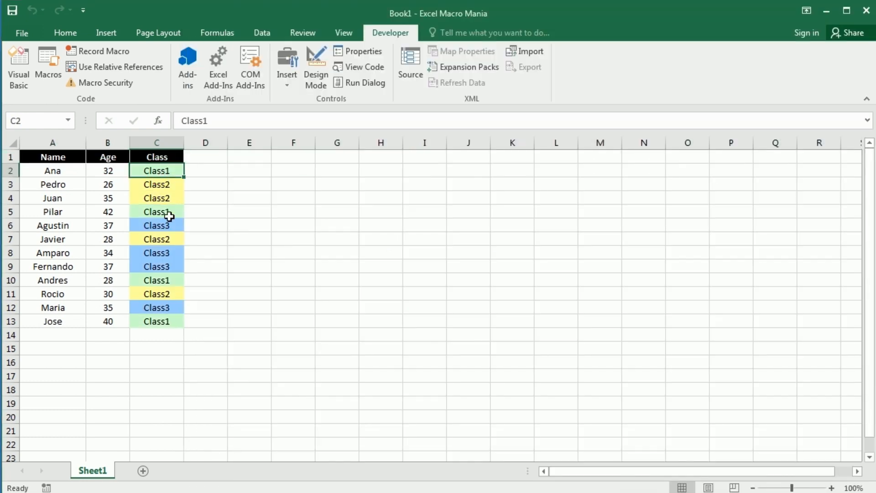
left_click(156, 210)
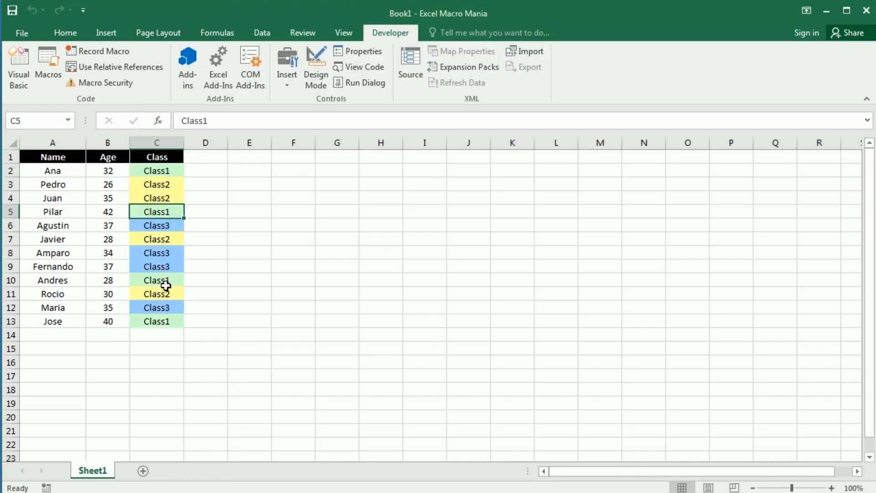
left_click(156, 320)
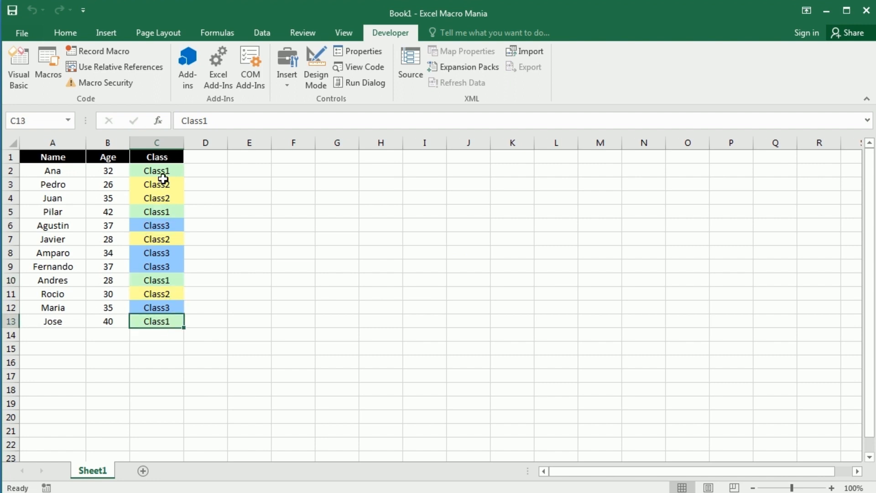
left_click(156, 253)
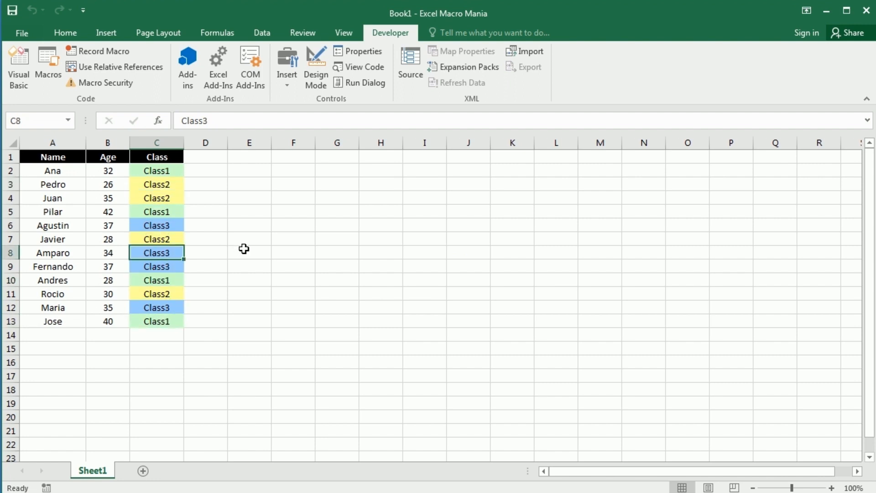
mouse_move(106, 37)
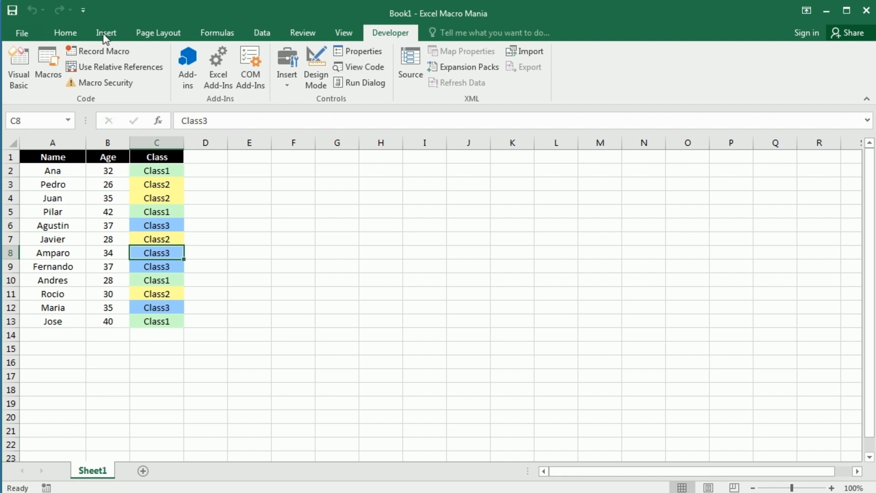
left_click(65, 32)
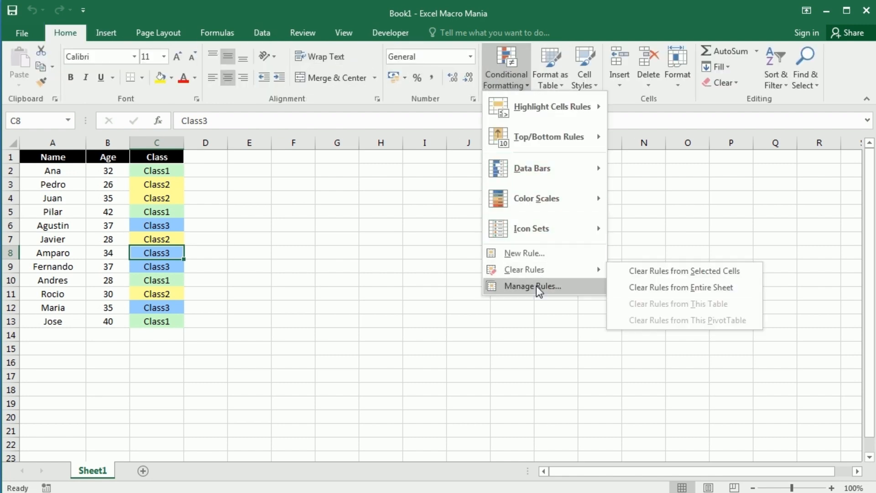
left_click(531, 285)
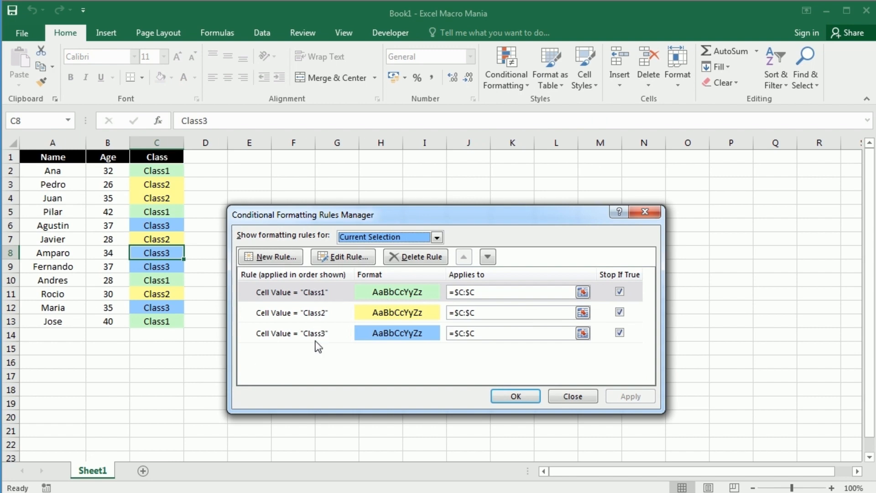
mouse_move(343, 346)
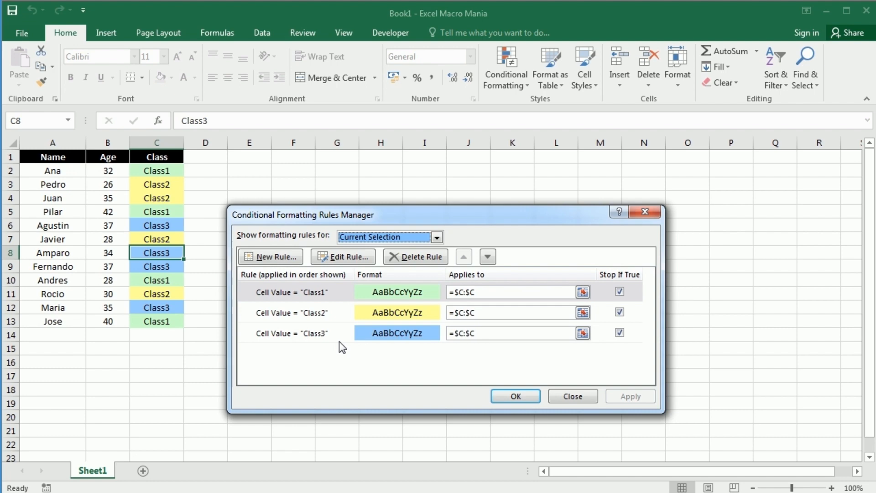
mouse_move(571, 396)
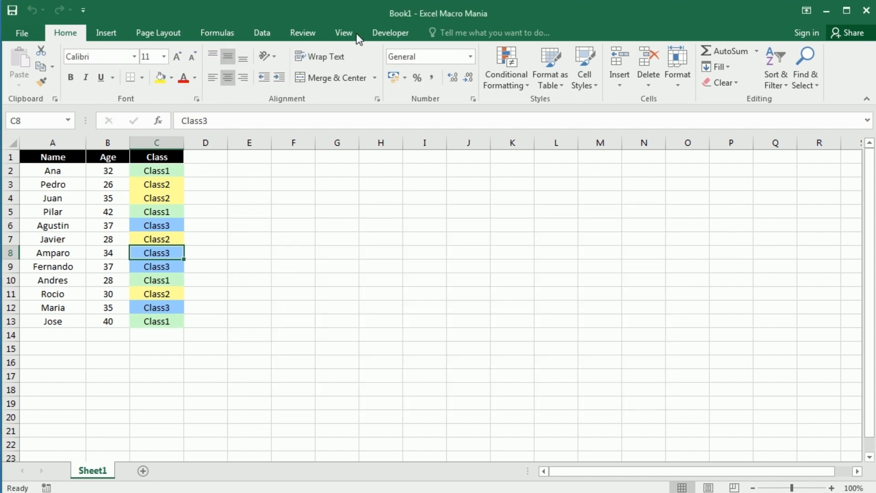
mouse_move(506, 66)
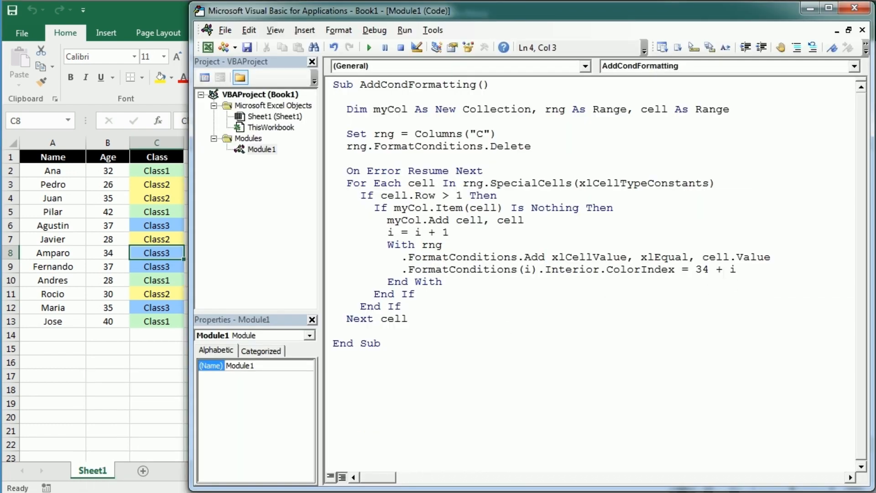
- Change the ColorIndex base from 34 to 2 and rerun the macro
double_click(700, 269)
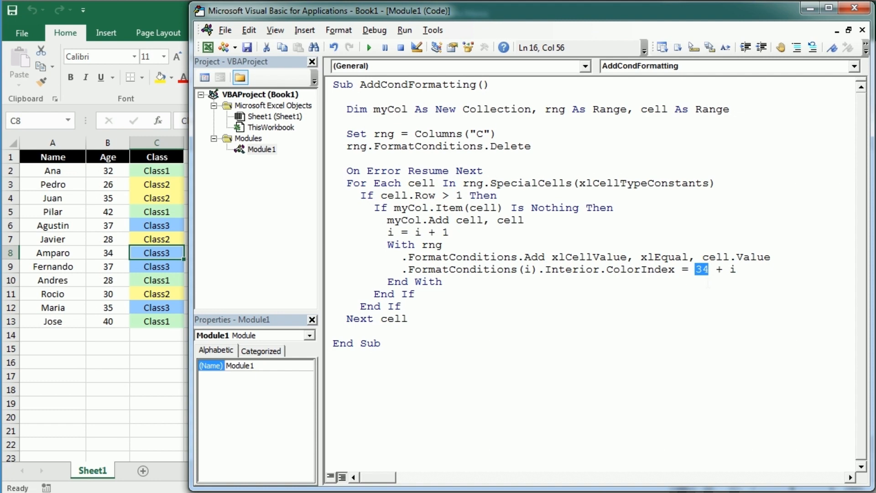
type("2")
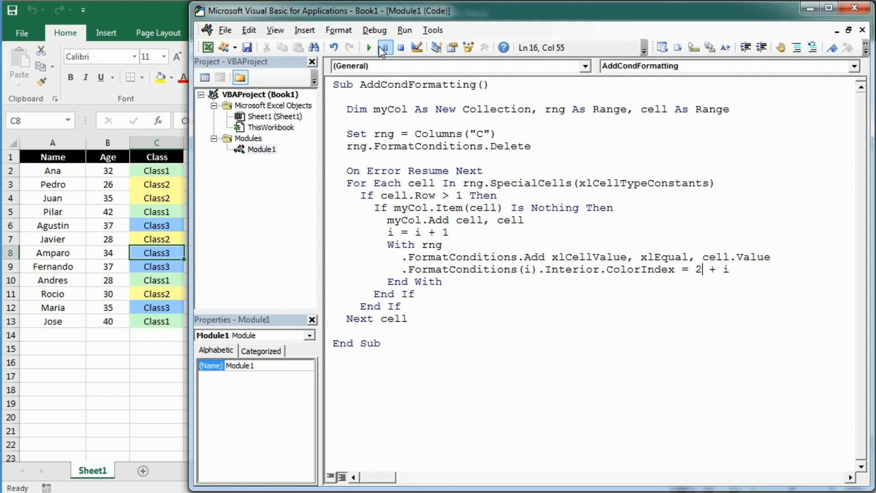
left_click(368, 46)
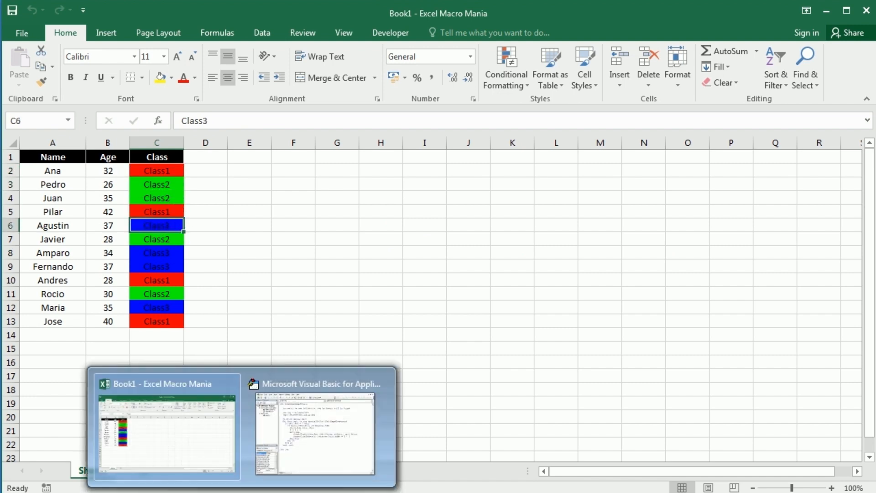
- Return to the VBA editor and select the whole macro code
left_click(315, 436)
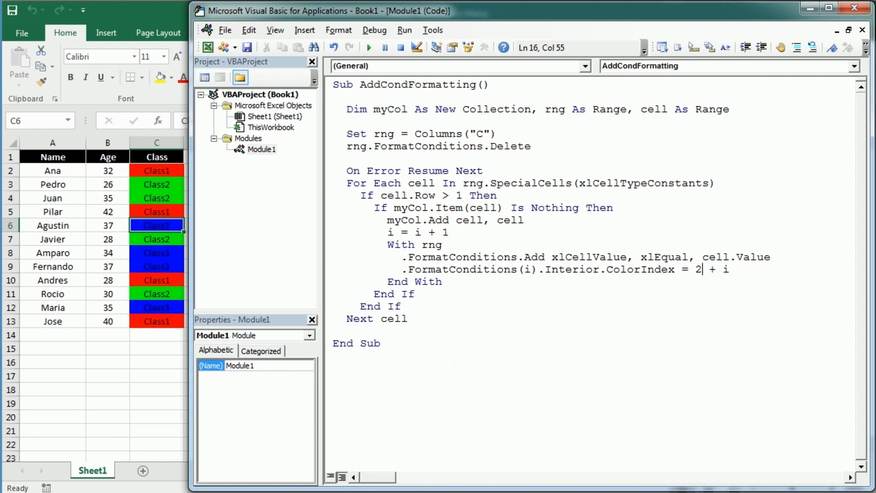
key("ctrl+a")
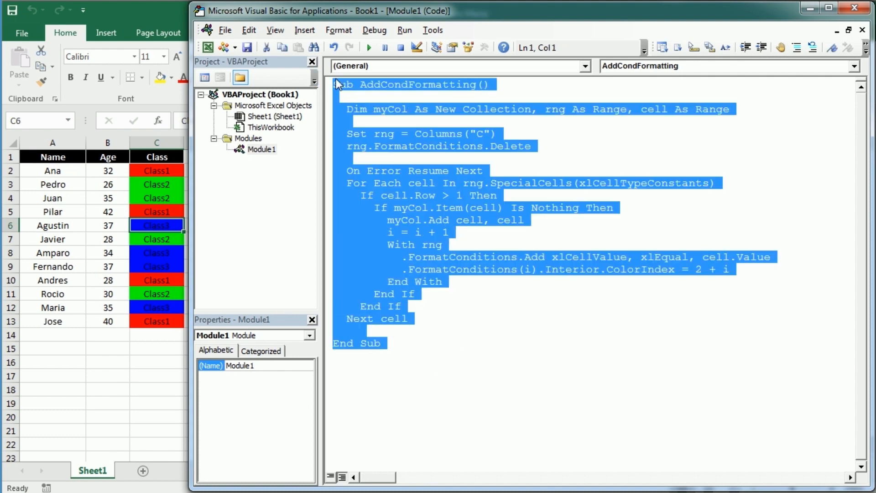